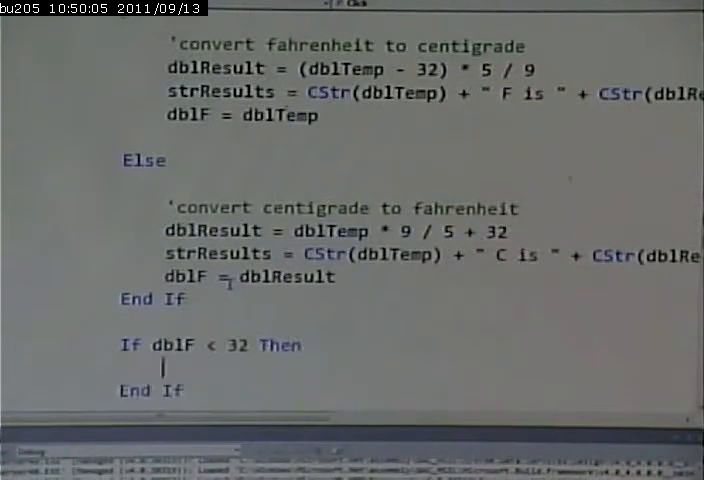
# Set ImageSnow.Visible = True inside the below-32-degrees check
pyautogui.write('ImageSnow')
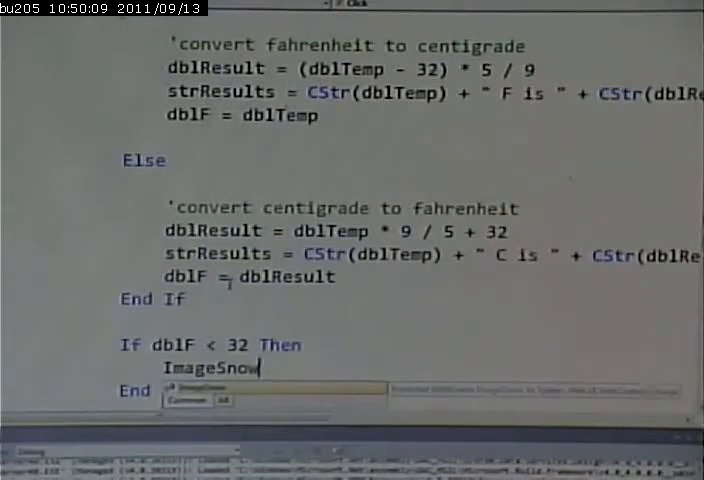
pyautogui.write('.vis')
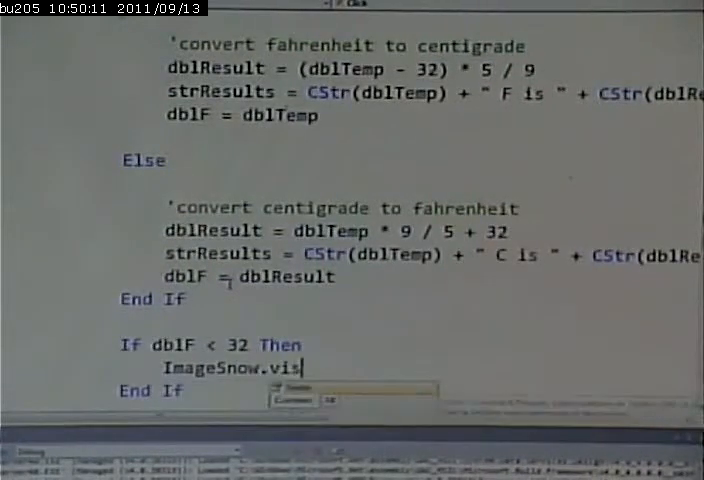
pyautogui.write('ible=')
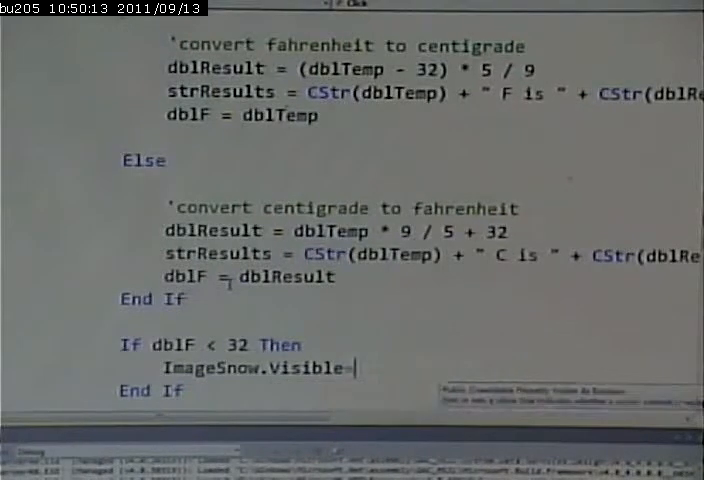
pyautogui.write('visin')
pyautogui.write('Else')
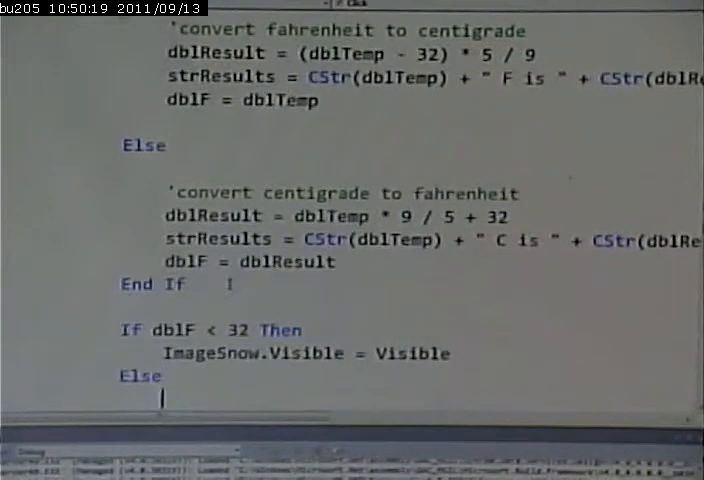
# Add If dblF > 72 Then ImageSun.Visible = True, correcting Visible to True
pyautogui.write('If db')
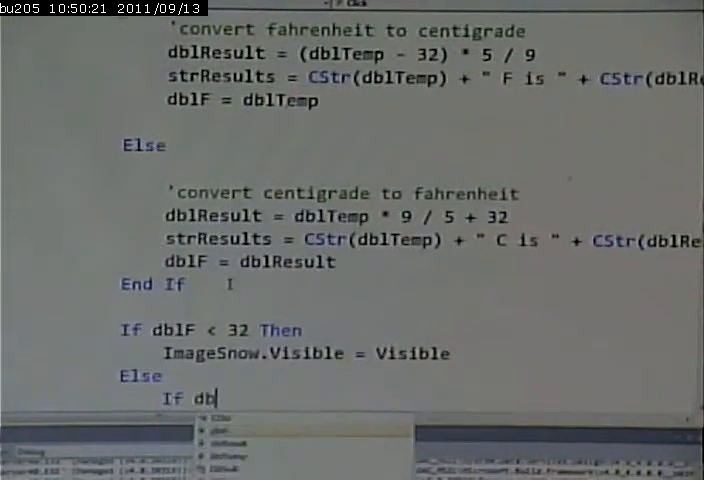
pyautogui.write('lF')
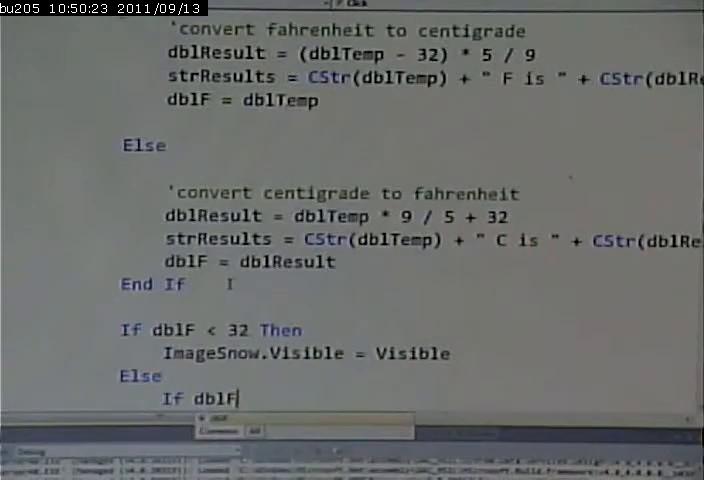
pyautogui.write('> 72 Then')
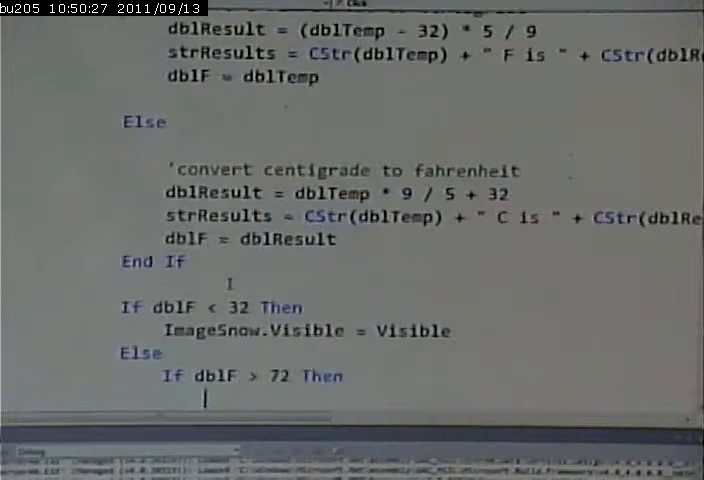
pyautogui.write('im')
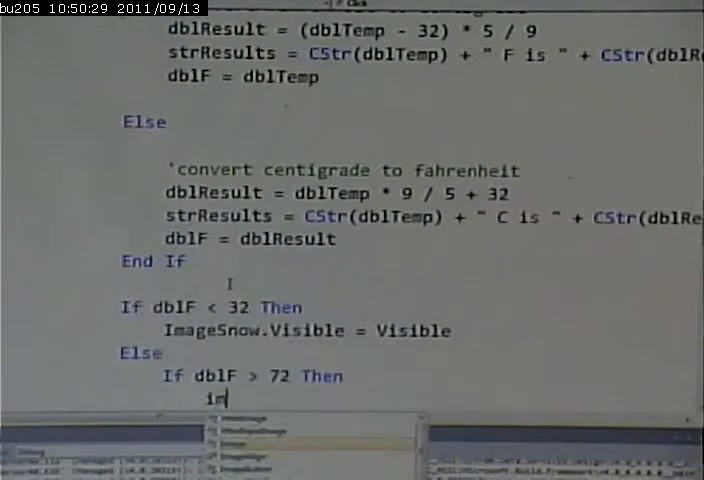
pyautogui.write('ImageSun.')
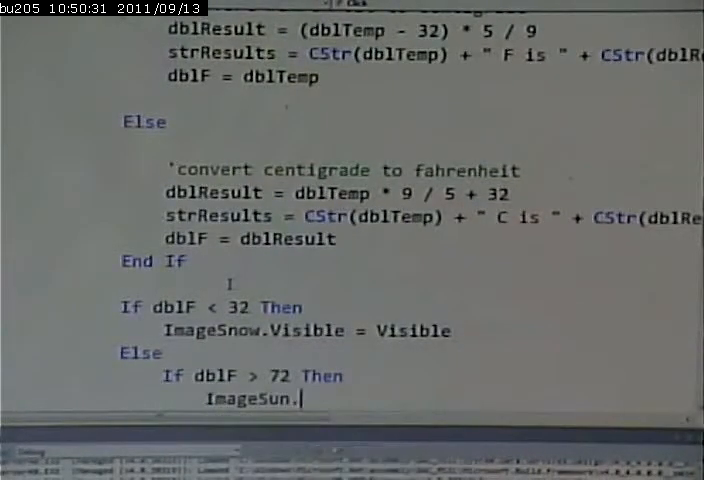
pyautogui.write('visible=')
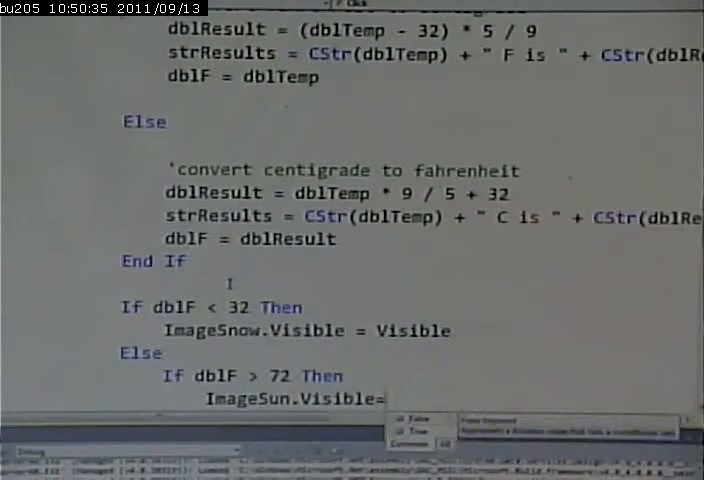
pyautogui.write('tr')
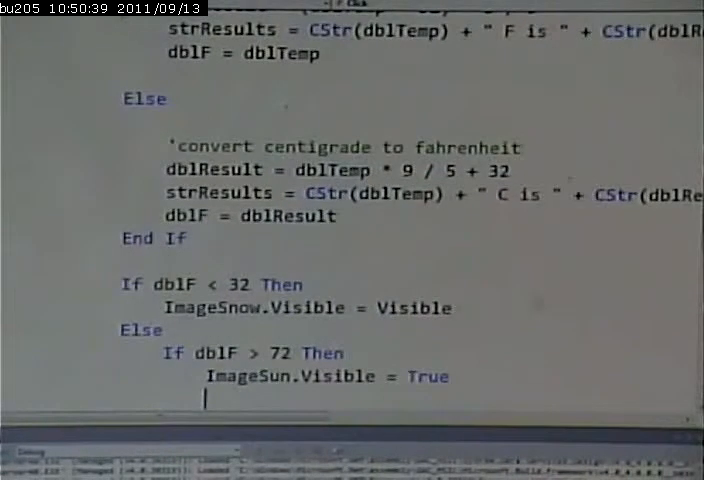
pyautogui.doubleClick(412, 308)
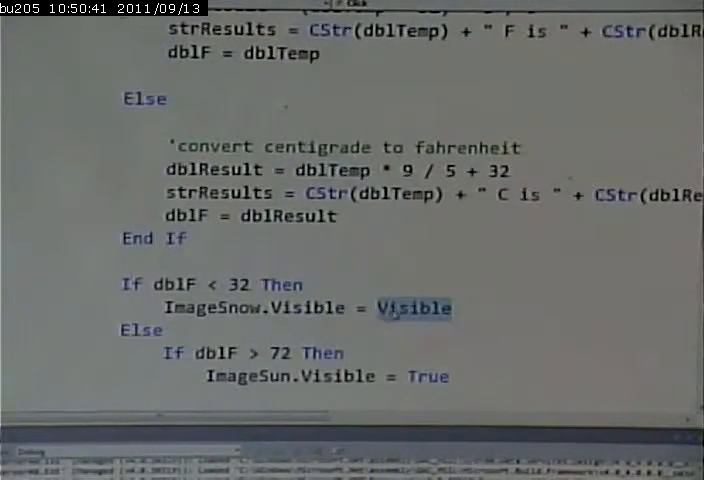
pyautogui.write('true')
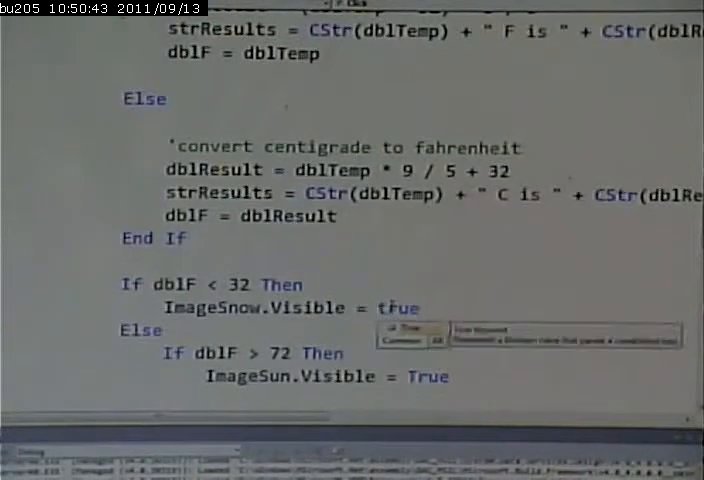
pyautogui.scroll(-3)
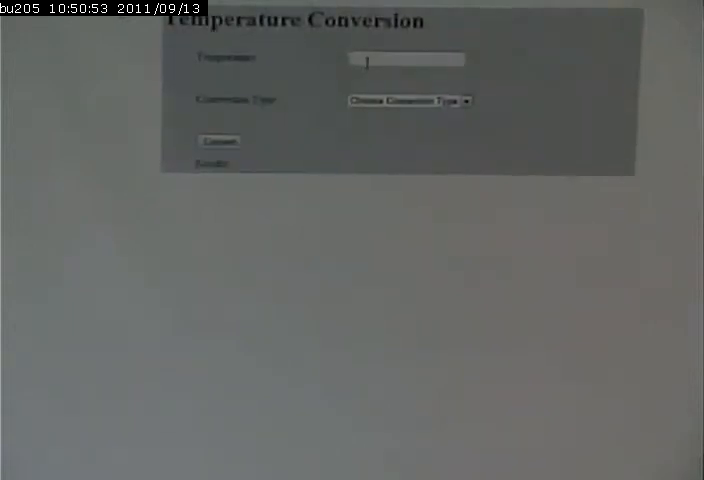
# Convert a cold Fahrenheit temperature to centigrade so the snow picture appears
pyautogui.click(408, 100)
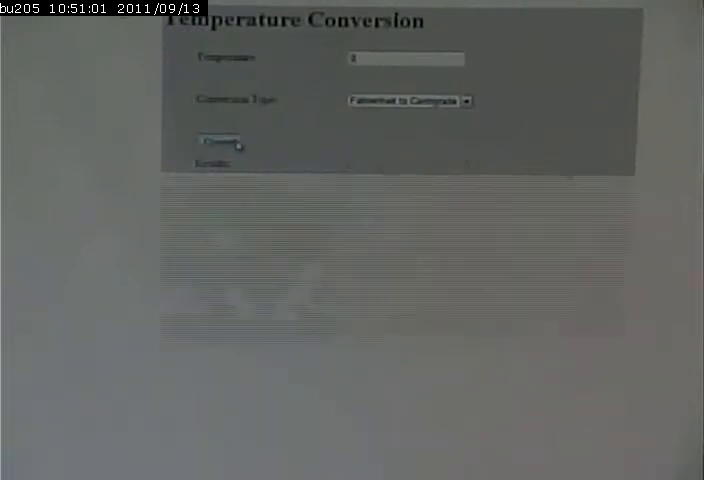
pyautogui.click(218, 142)
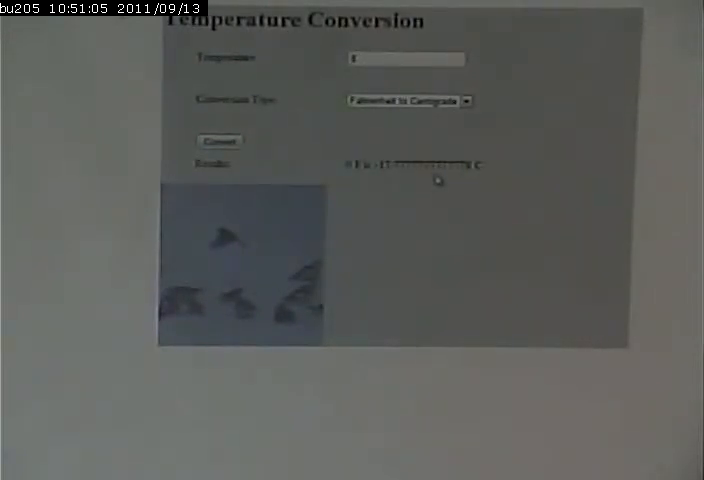
pyautogui.click(406, 60)
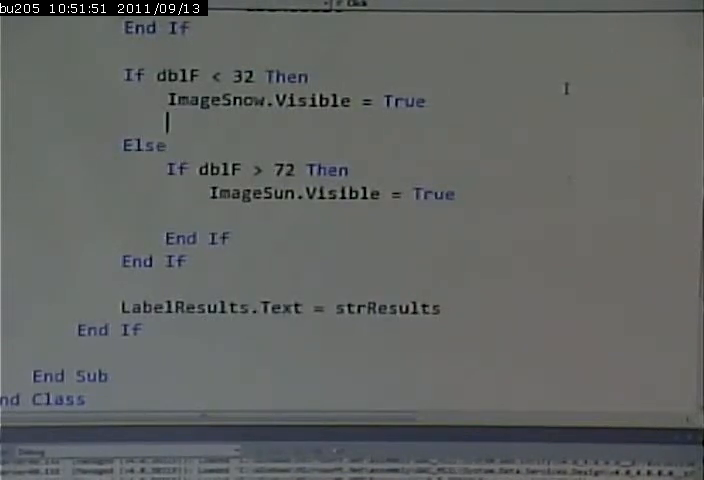
pyautogui.moveTo(388, 110)
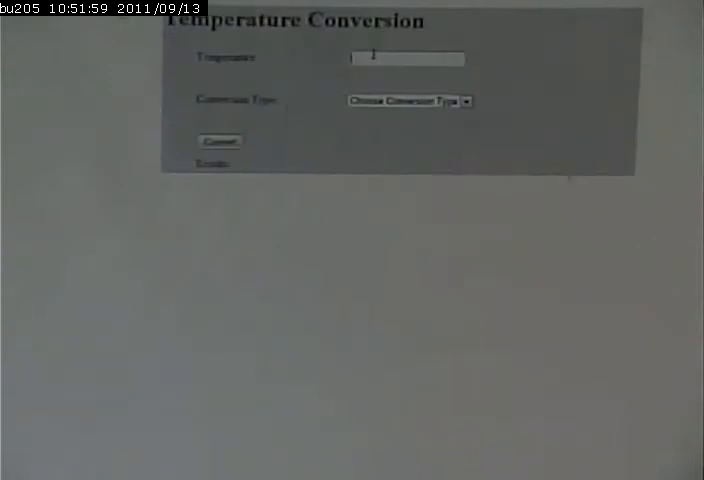
# Convert 62 degrees Fahrenheit to centigrade in the running page
pyautogui.write('62')
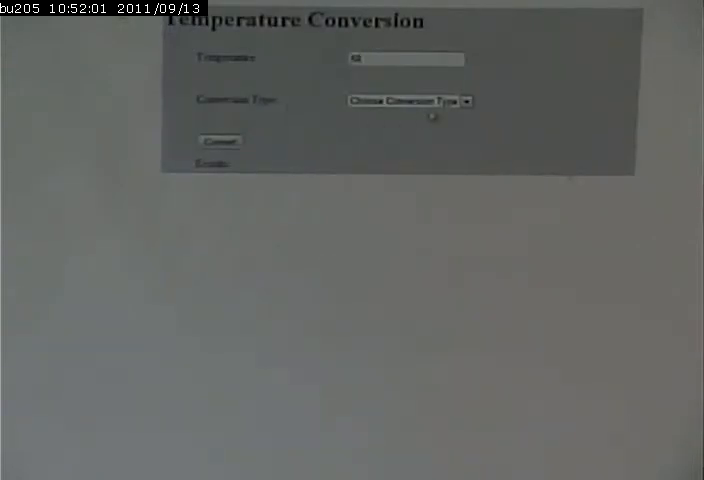
pyautogui.click(408, 100)
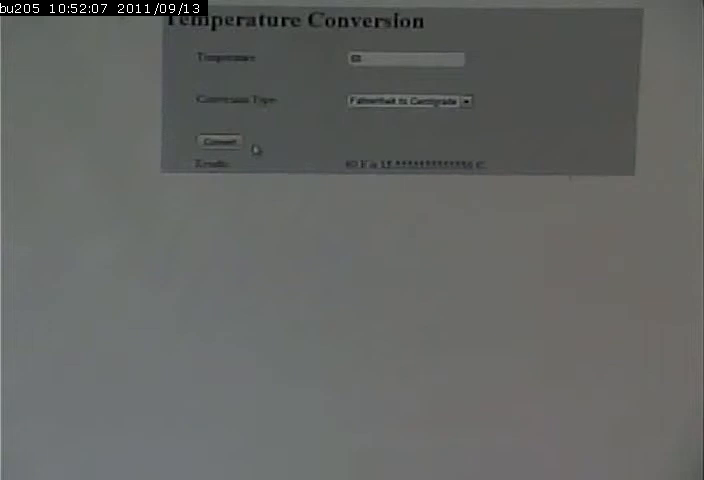
pyautogui.click(218, 140)
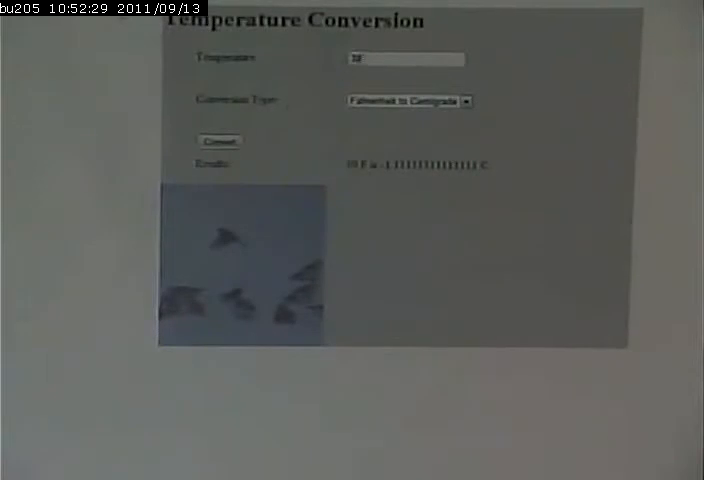
# Convert another temperature and then 50 degrees Fahrenheit to centigrade
pyautogui.click(220, 140)
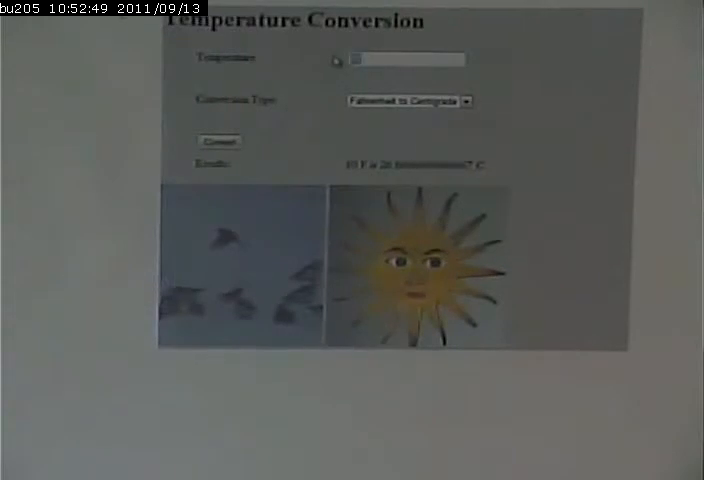
pyautogui.write('50')
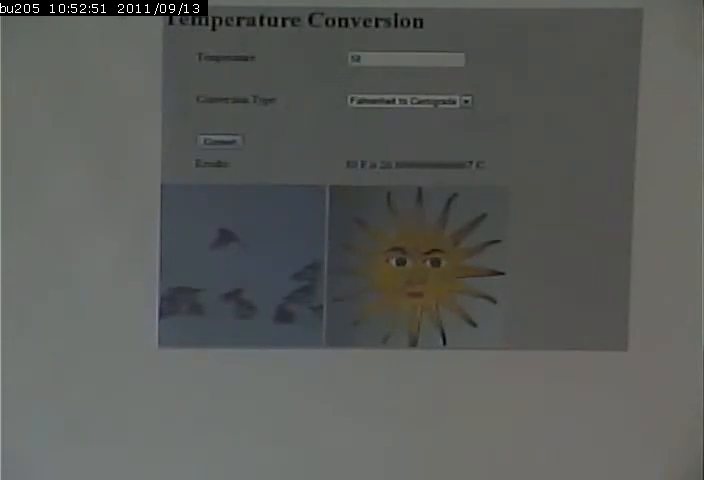
pyautogui.click(220, 140)
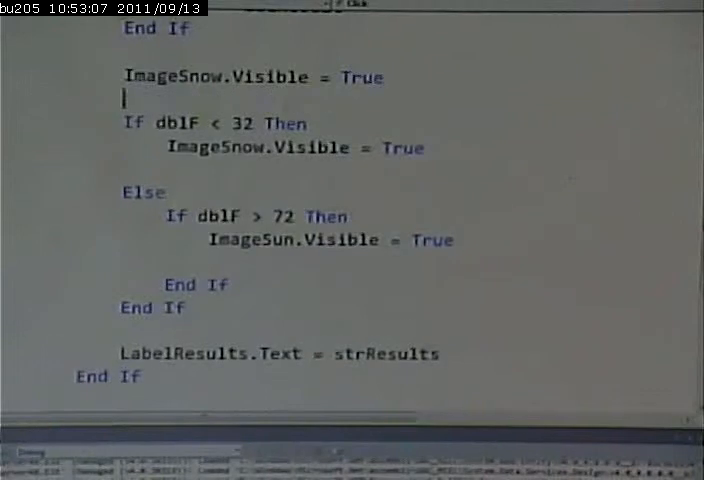
# Add ImageSnow and ImageSun lines with Visible = False before the temperature checks
pyautogui.write('ImageSnow.Visible = True')
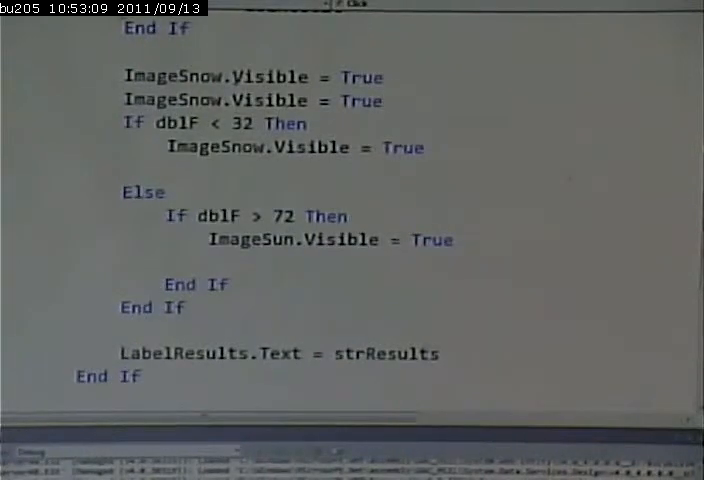
pyautogui.doubleClick(364, 76)
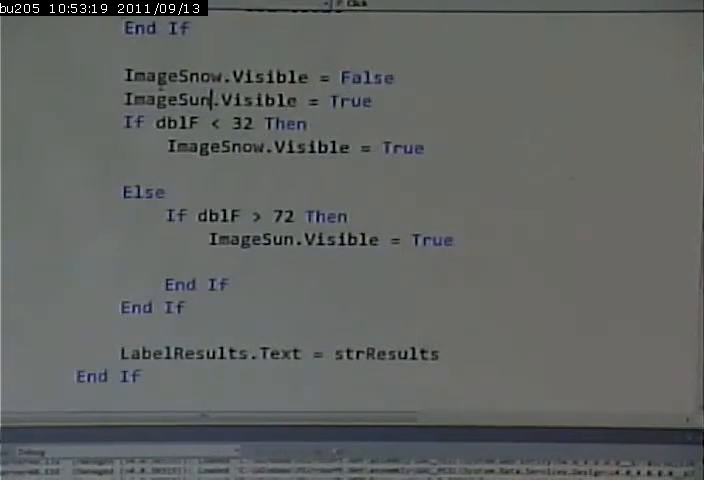
pyautogui.doubleClick(350, 100)
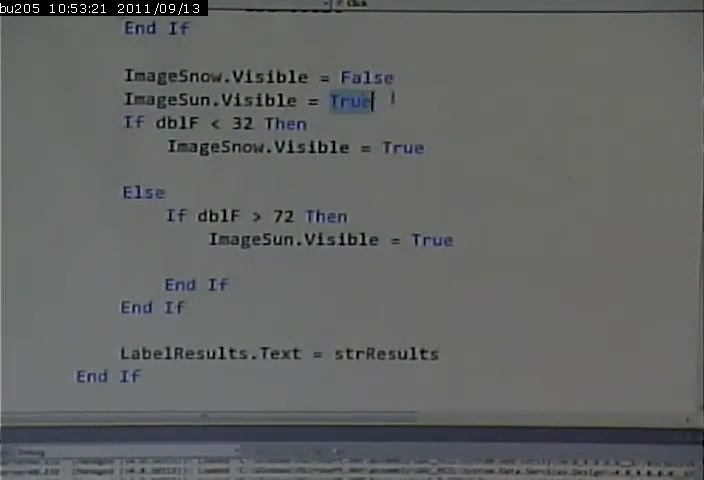
pyautogui.write('False')
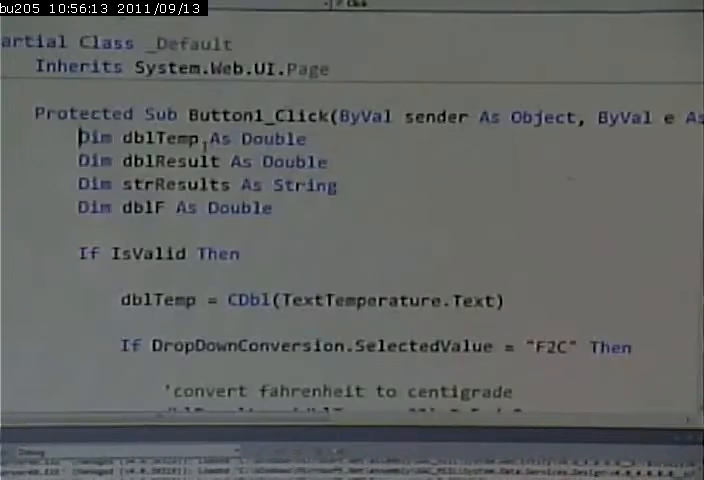
pyautogui.scroll(-3)
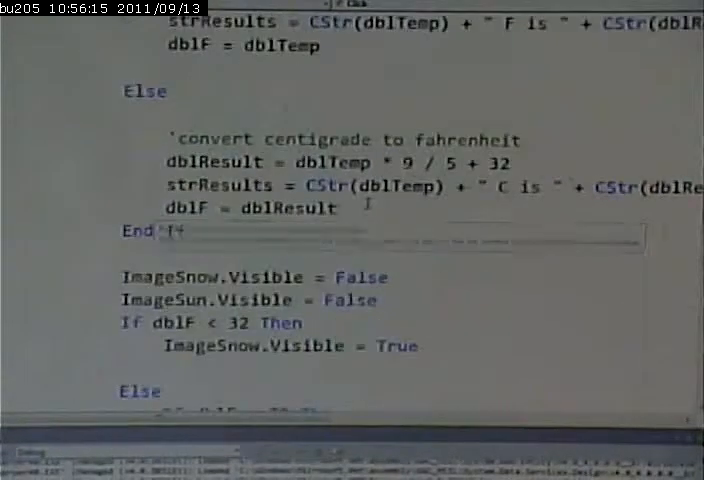
pyautogui.scroll(-3)
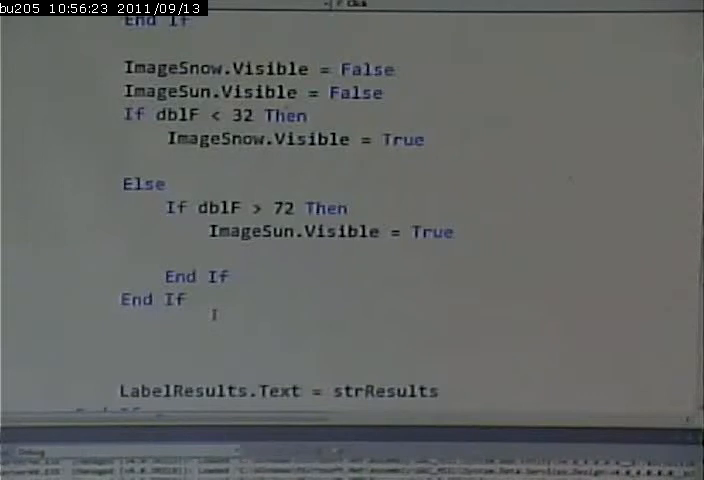
pyautogui.scroll(-3)
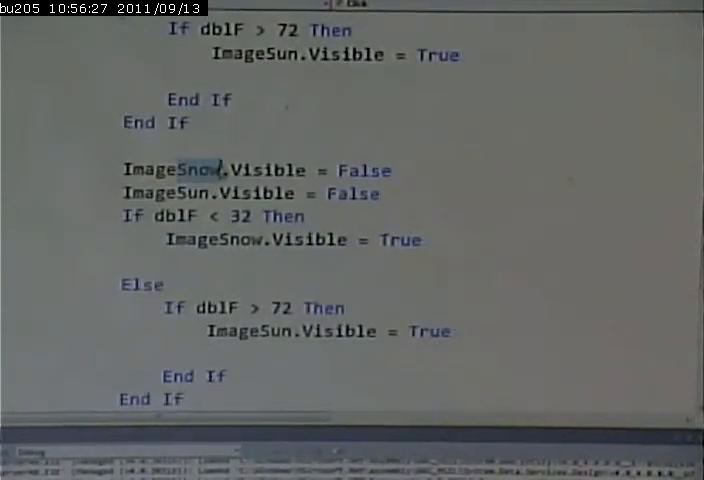
# Rename the snow and sun image references to a single hidden ImageEither image
pyautogui.write('eITHER')
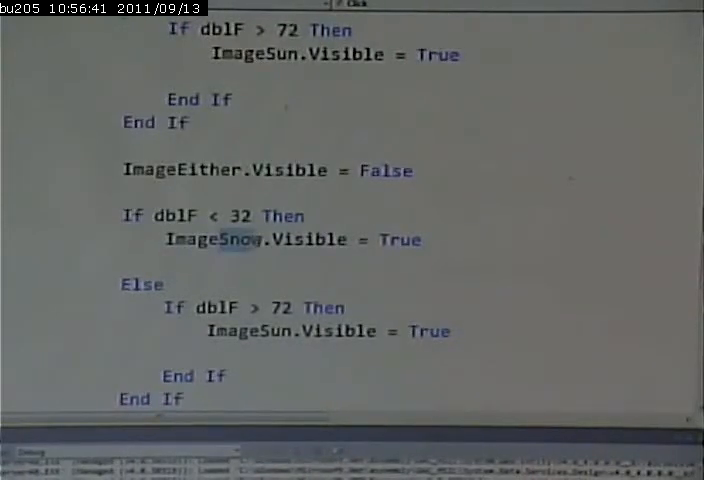
pyautogui.write('ImageEither')
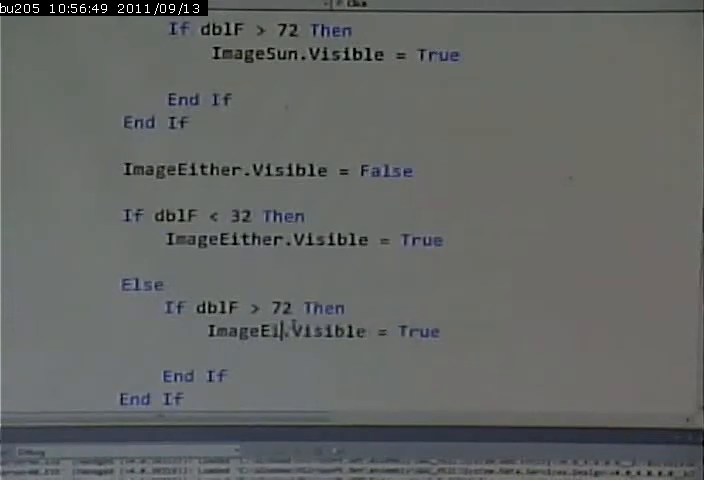
pyautogui.write('ther')
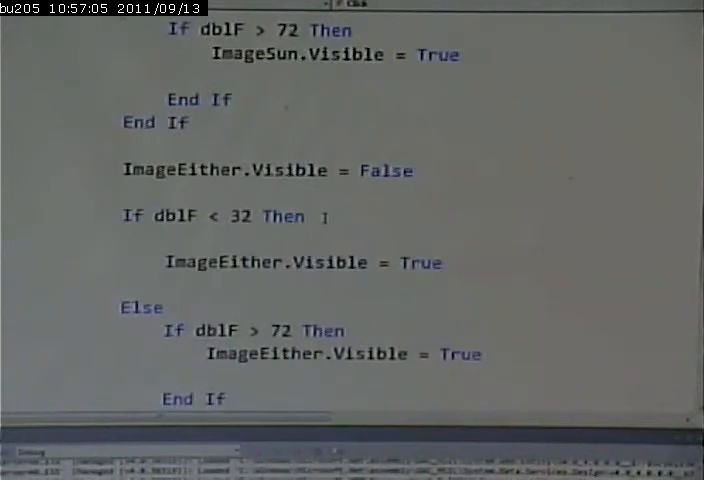
# Set ImageEither.ImageUrl = "snow.jpg" below 32 and add an ImageUrl line above 72
pyautogui.write('imageEither')
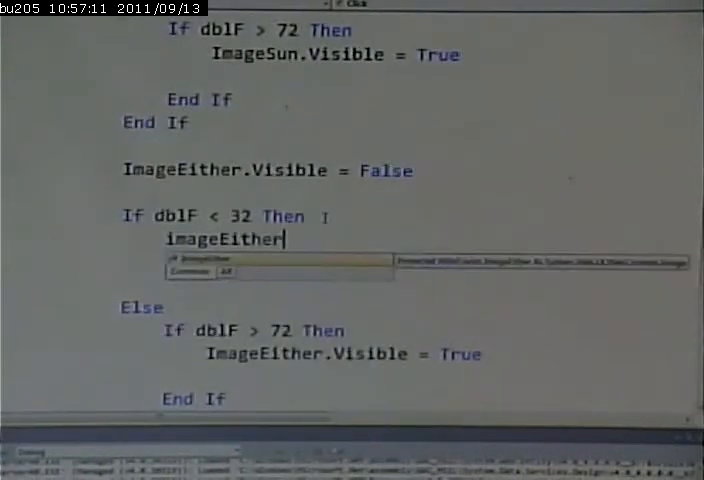
pyautogui.write('.')
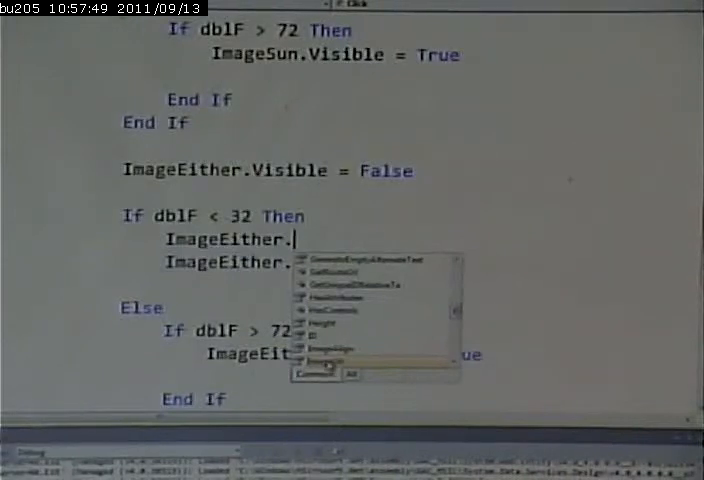
pyautogui.write('ImageUrl="sn')
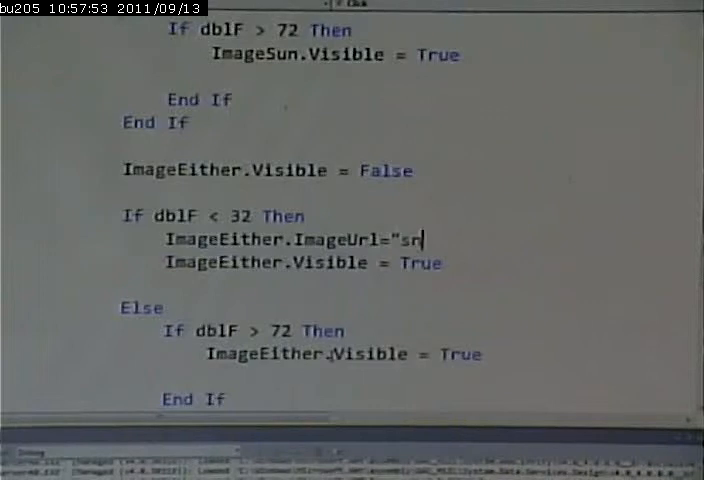
pyautogui.write('ow.j')
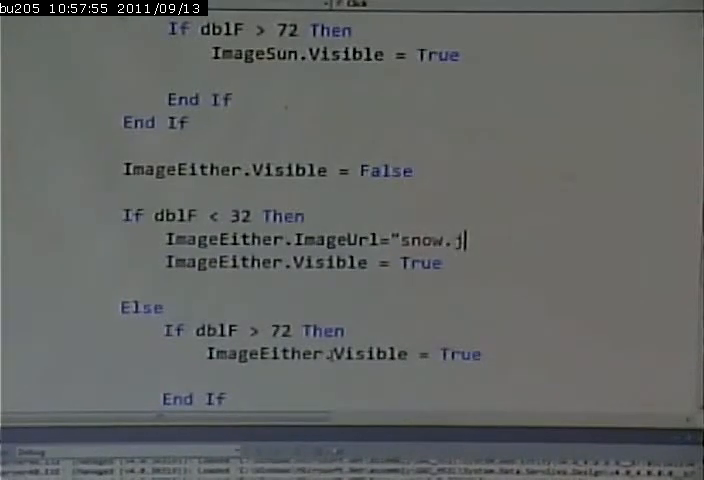
pyautogui.write('pg"')
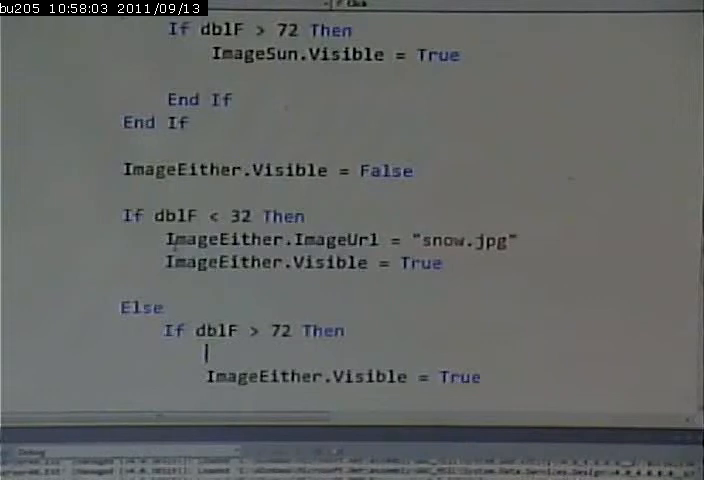
pyautogui.write('ImageEither.ImageUrl = "snow.jpg"')
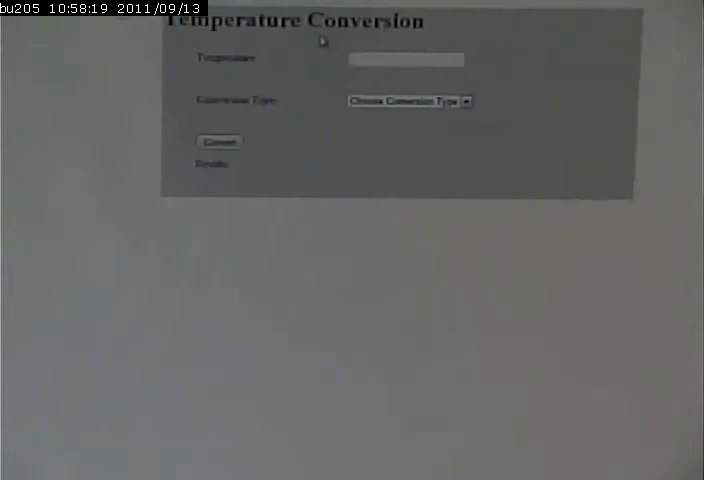
# Enter a Fahrenheit temperature, choose Fahrenheit to Centigrade and convert it
pyautogui.click(404, 60)
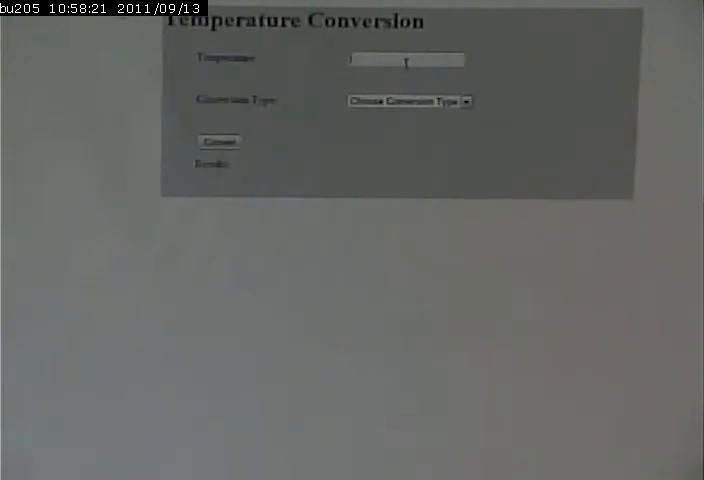
pyautogui.write('78')
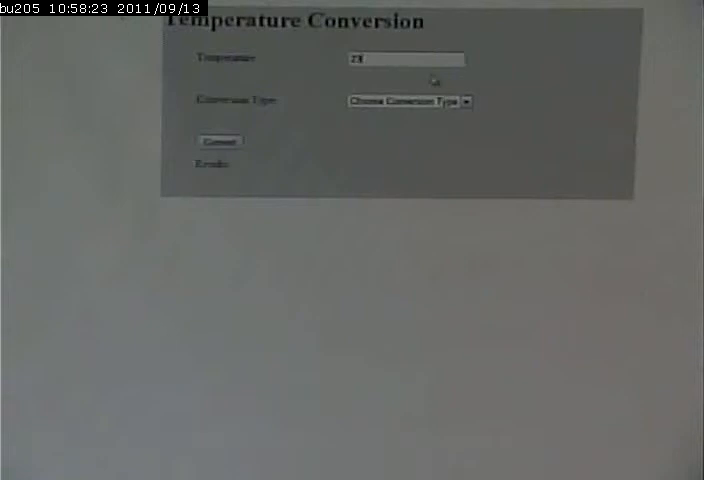
pyautogui.click(408, 100)
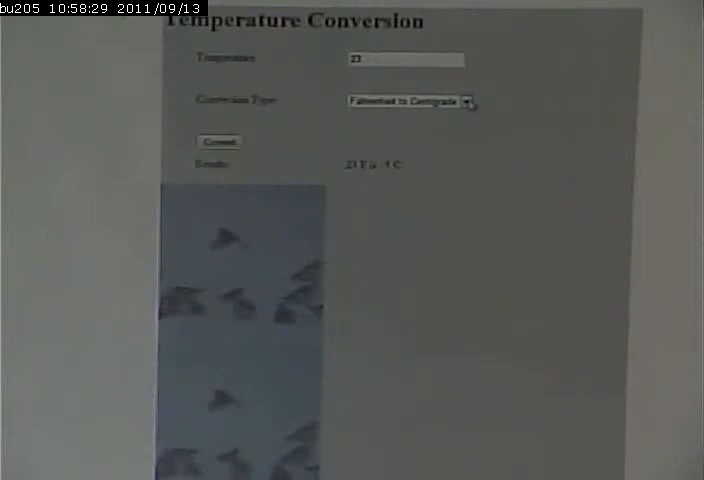
pyautogui.click(408, 100)
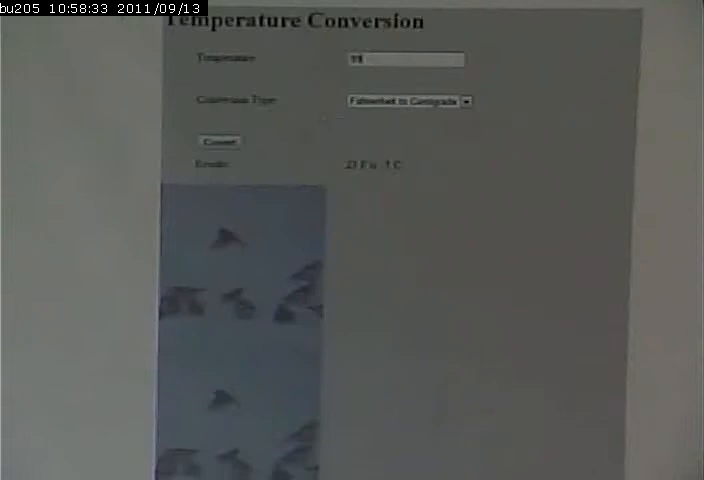
pyautogui.click(218, 140)
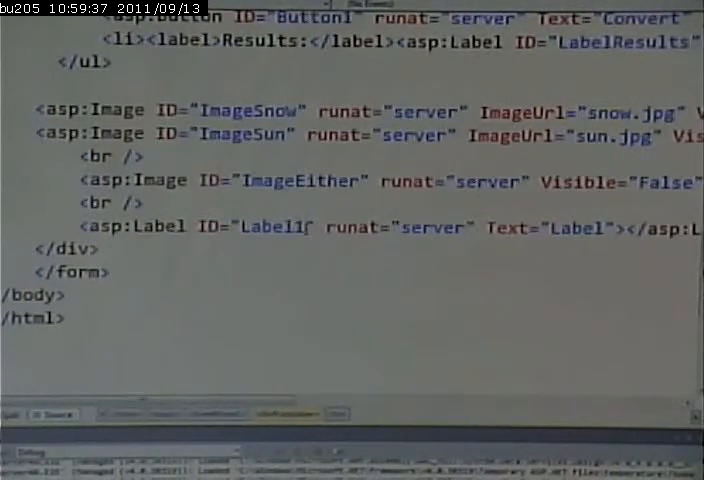
# Change the asp:Label ID from Label1 to LabelImage in the page markup
pyautogui.write('Im')
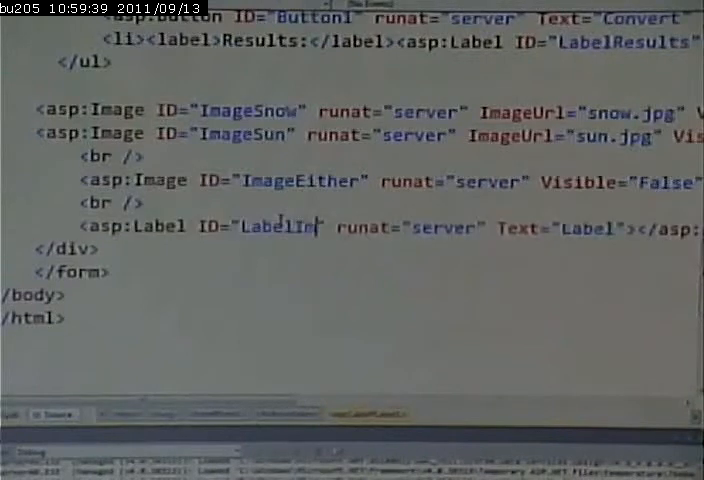
pyautogui.write('age')
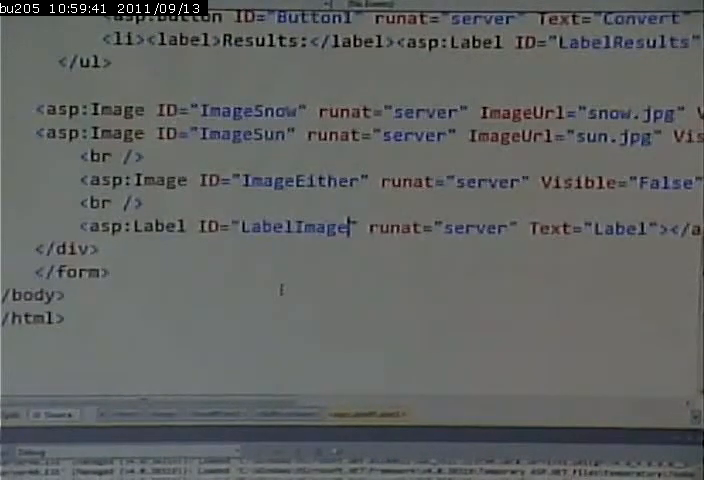
pyautogui.scroll(3)
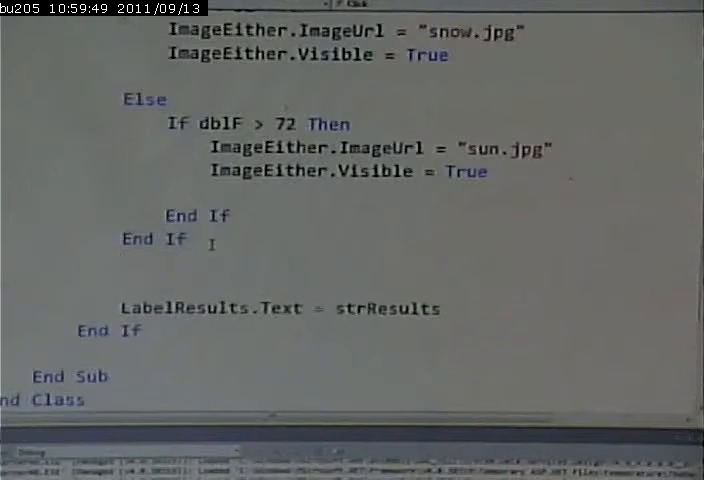
# Add a LabelImage.Text = "" reset line before the temperature checks
pyautogui.write('label1')
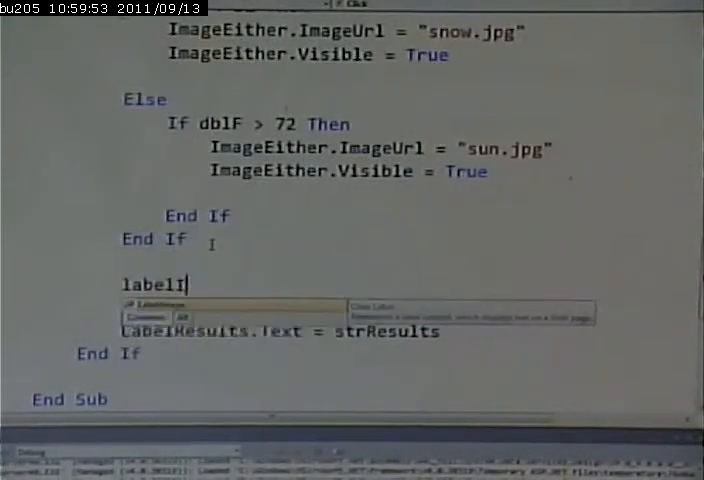
pyautogui.write('LabelImage.text="')
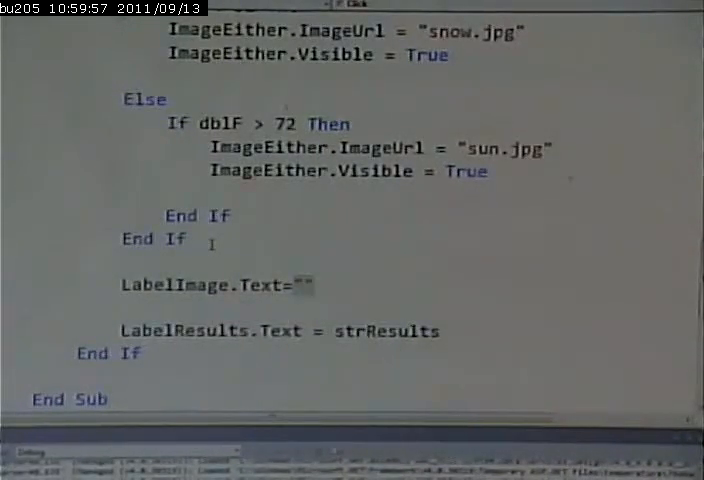
pyautogui.scroll(3)
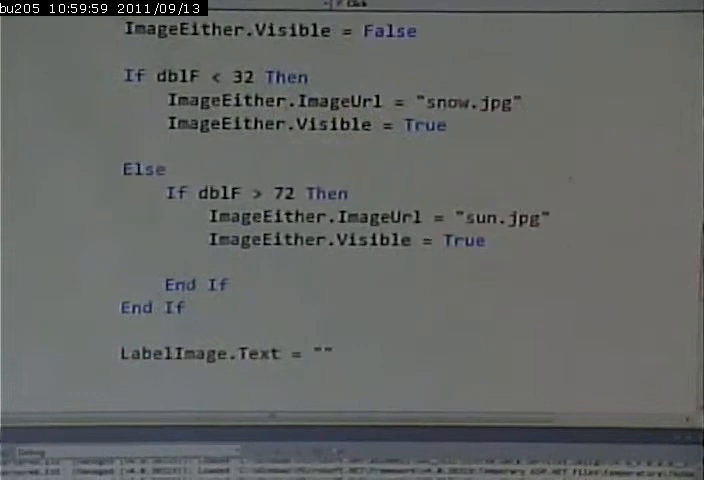
pyautogui.scroll(-3)
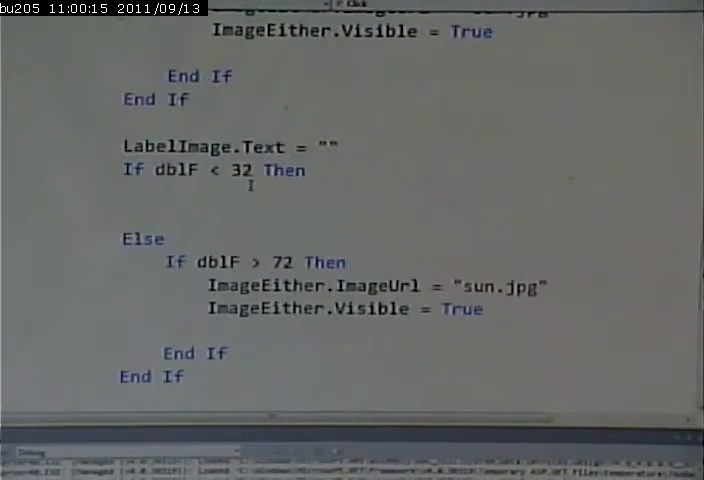
# In the below-32 branch, set LabelImage.Text to an <img src='snow.jpg' tag
pyautogui.write('LabelImage.Text')
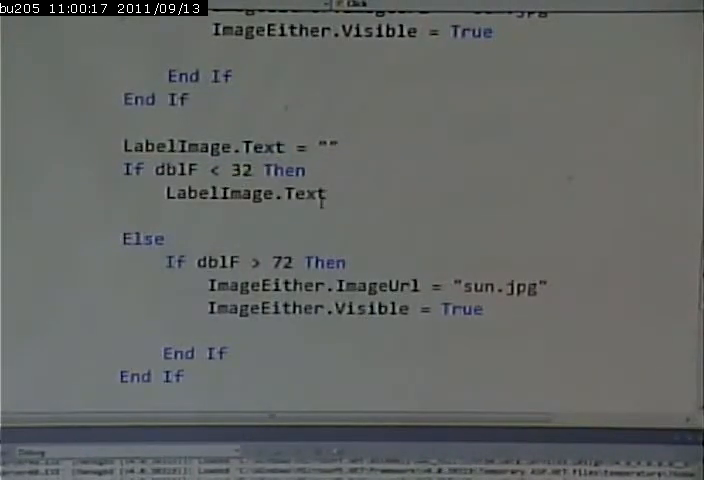
pyautogui.write('="')
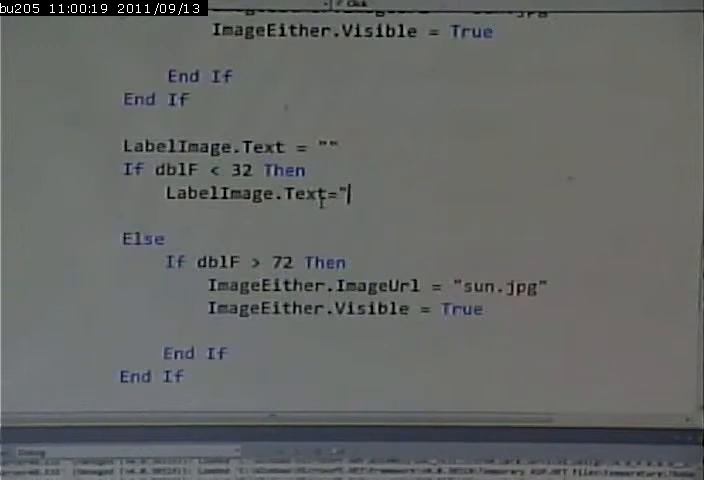
pyautogui.write('<img s')
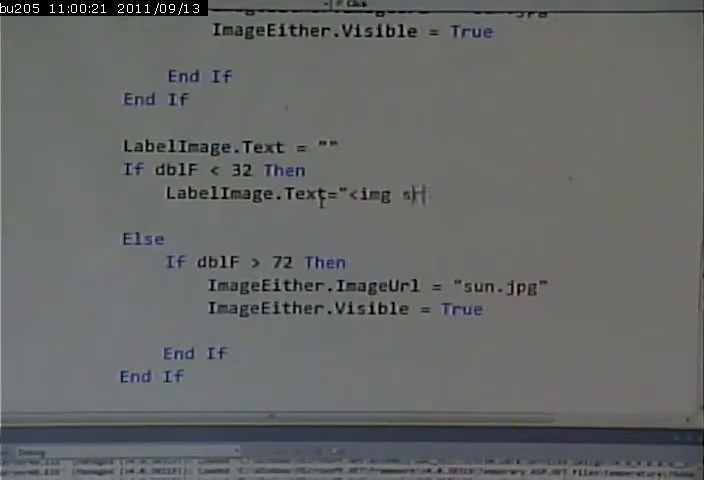
pyautogui.write("rc='snop")
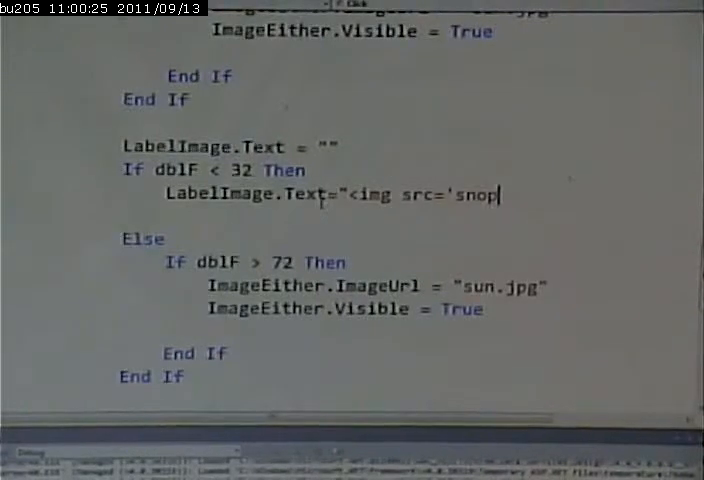
pyautogui.write('w.jp')
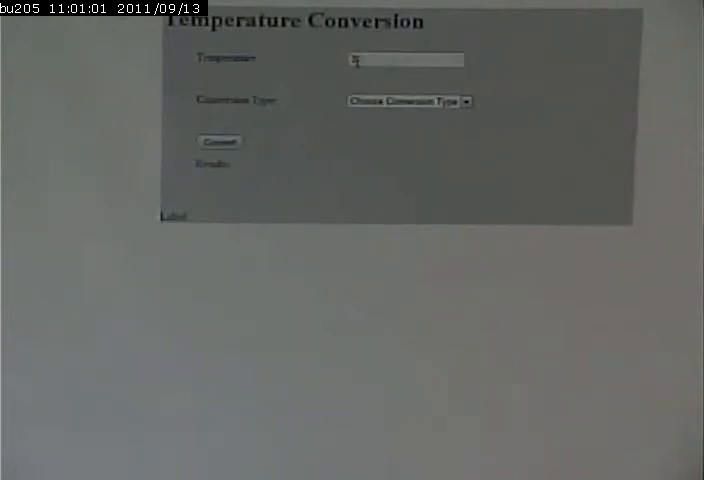
# Submit 30 with no conversion type to trigger the warning, then choose a type
pyautogui.click(218, 140)
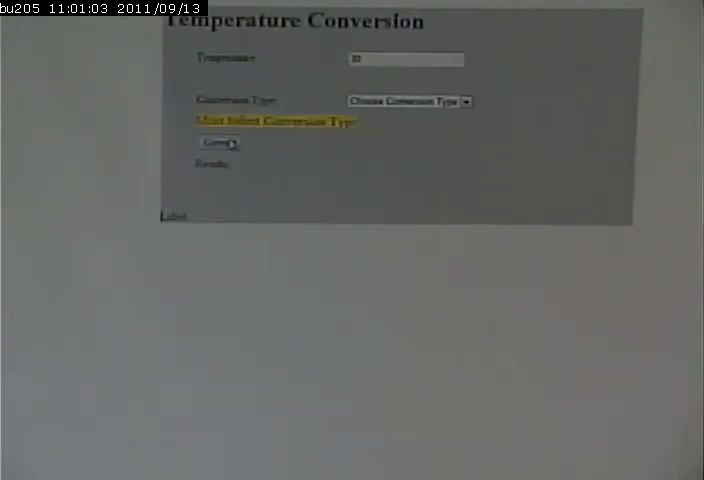
pyautogui.click(408, 102)
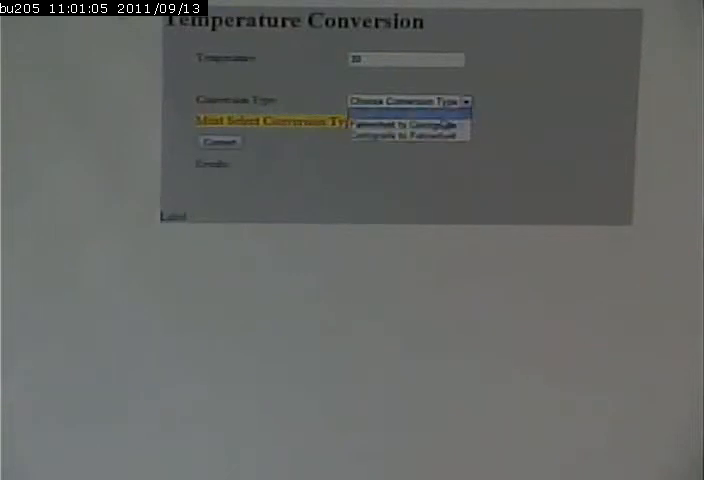
pyautogui.click(408, 122)
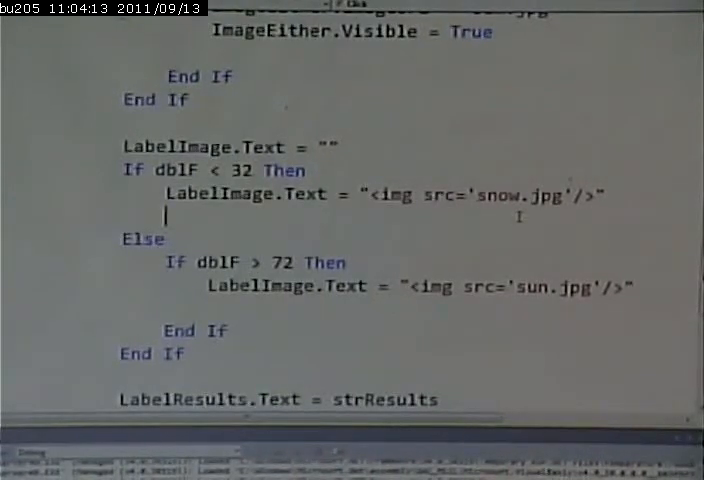
pyautogui.scroll(3)
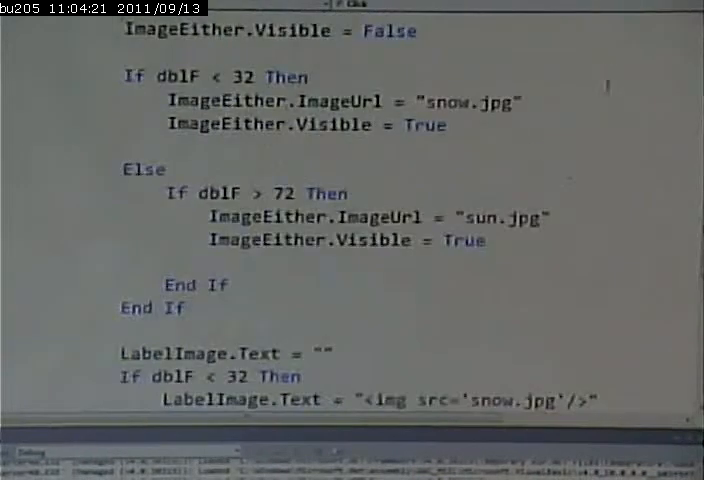
pyautogui.scroll(3)
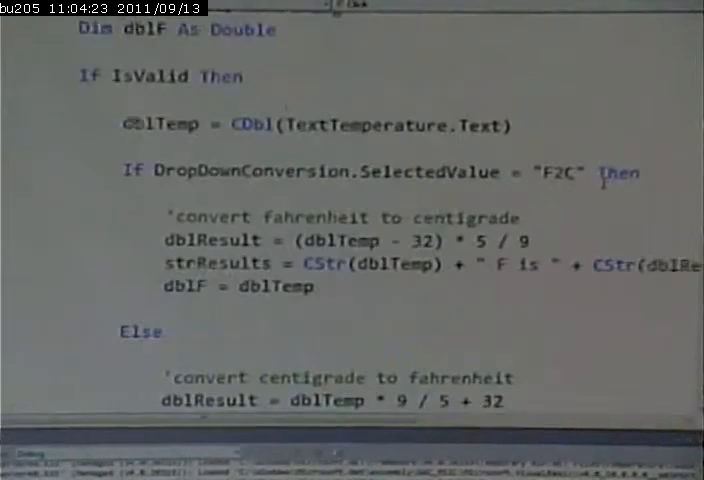
pyautogui.scroll(3)
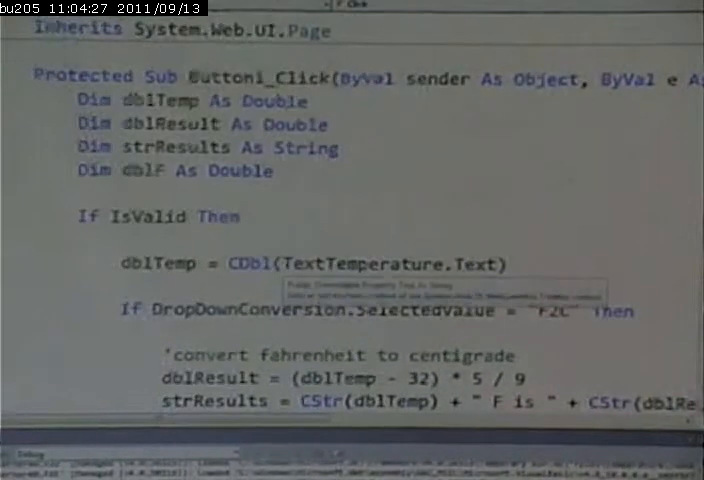
pyautogui.scroll(-3)
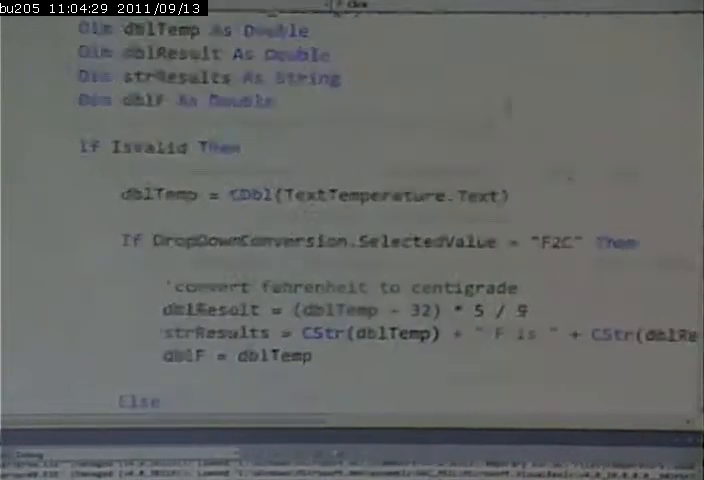
pyautogui.scroll(-3)
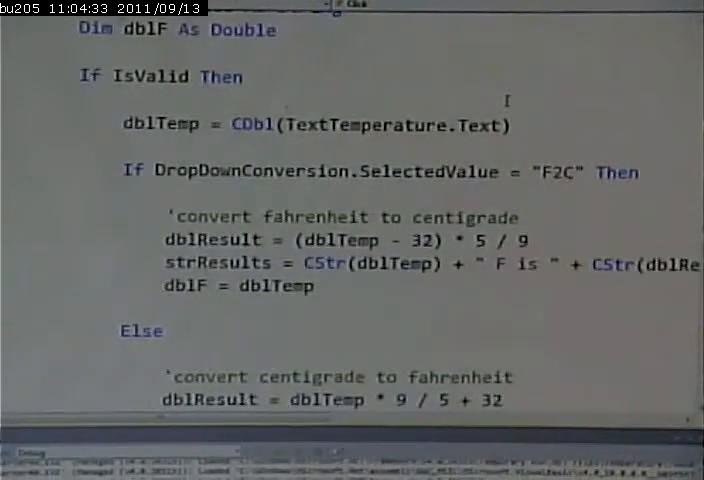
pyautogui.scroll(-3)
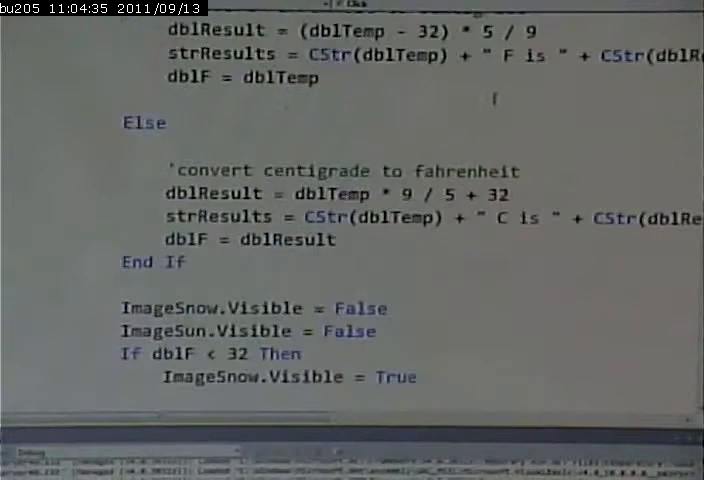
pyautogui.scroll(-3)
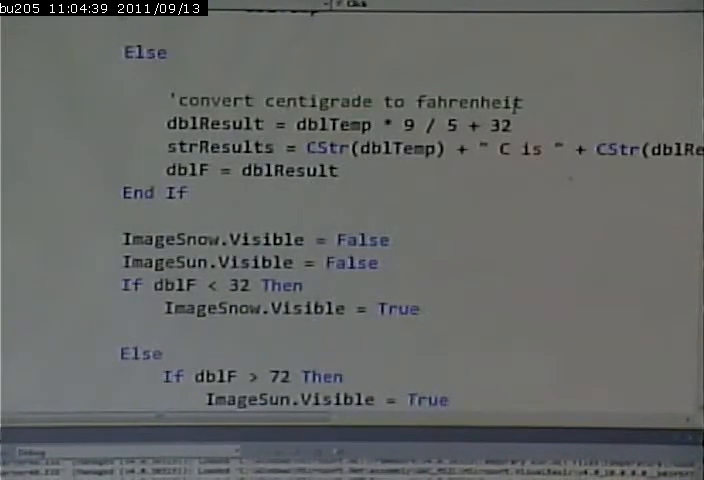
pyautogui.scroll(-3)
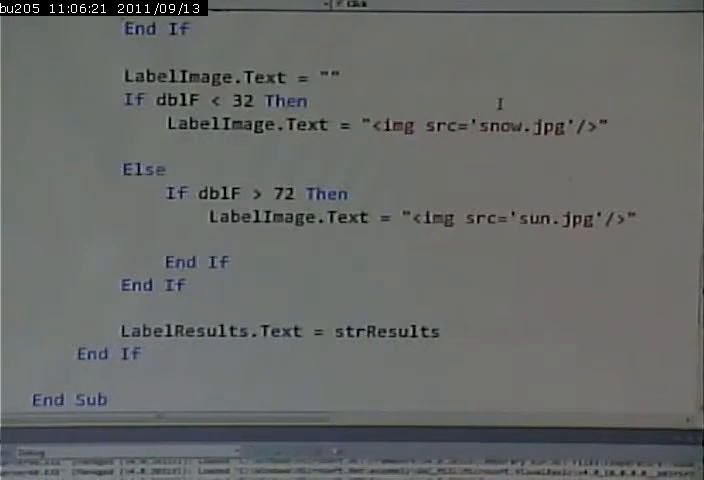
pyautogui.click(168, 150)
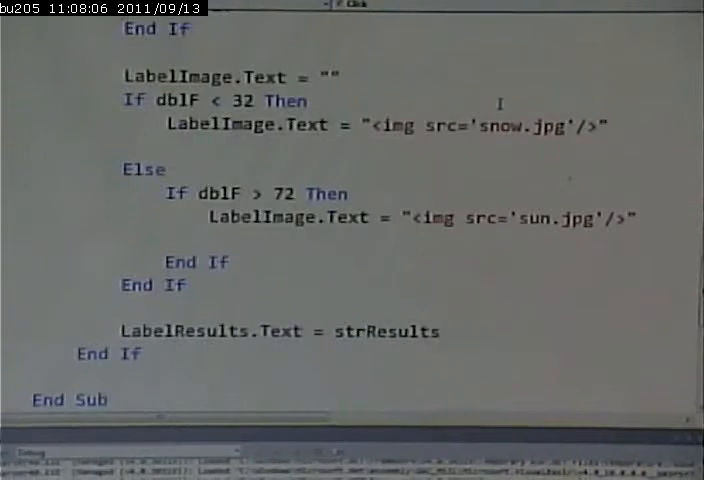
pyautogui.click(150, 148)
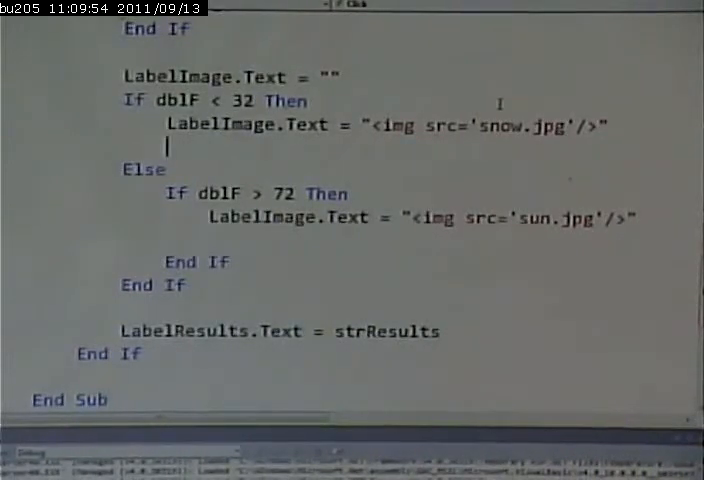
# Scroll the editor so Button1_Click's declarations, validity check and Fahrenheit conversion are visible
pyautogui.scroll(3)
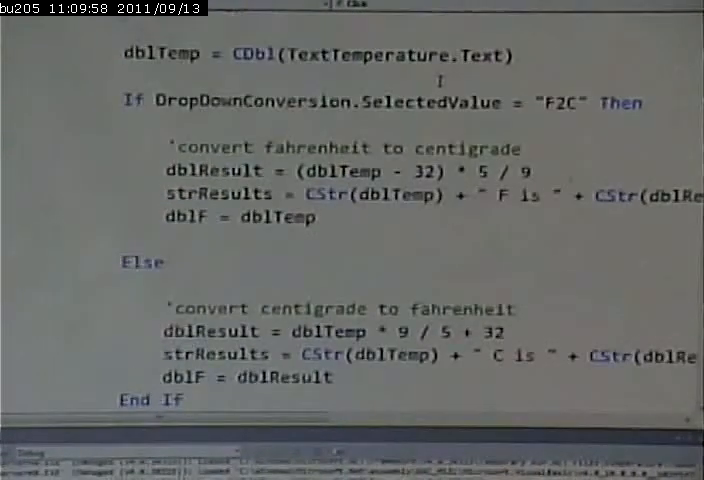
pyautogui.scroll(3)
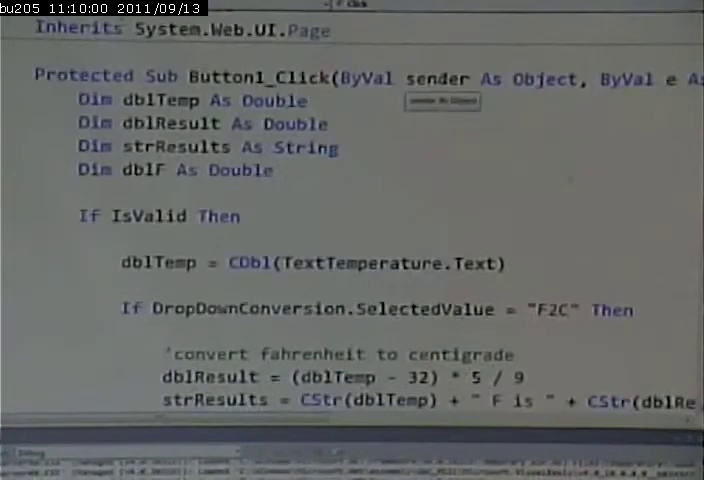
pyautogui.scroll(-3)
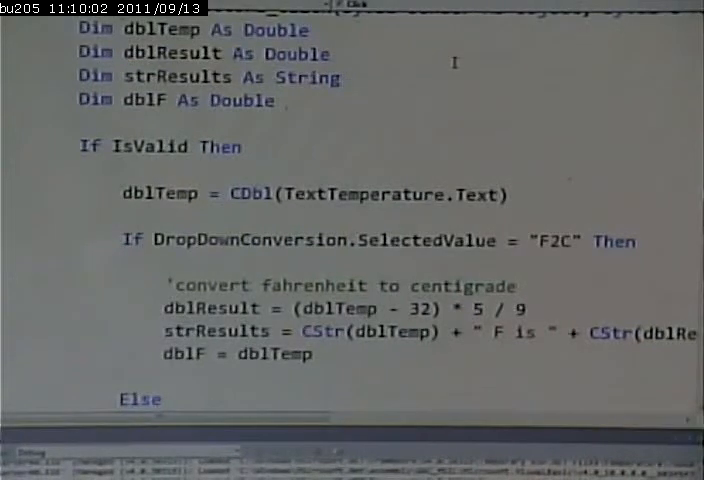